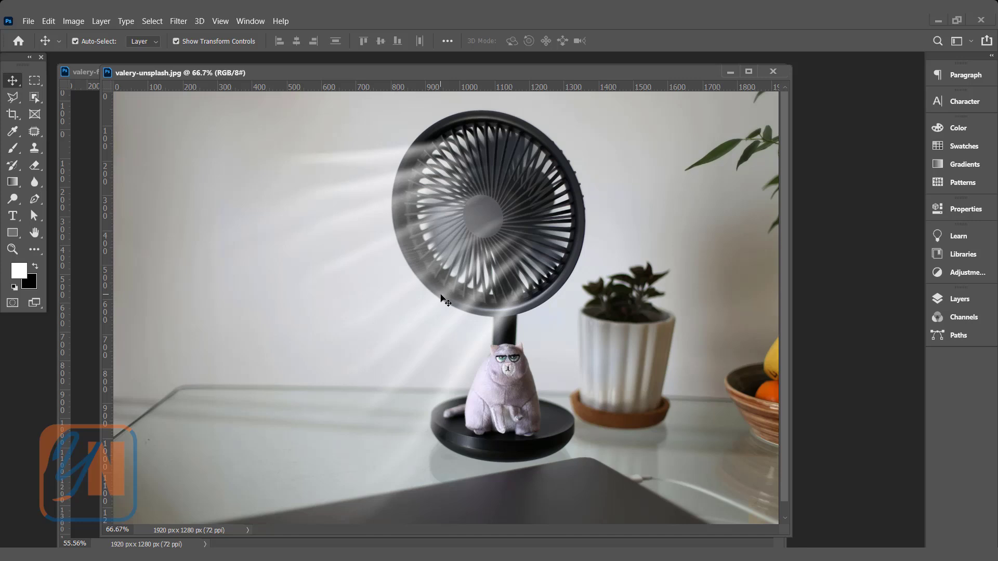
mouse_move(512, 198)
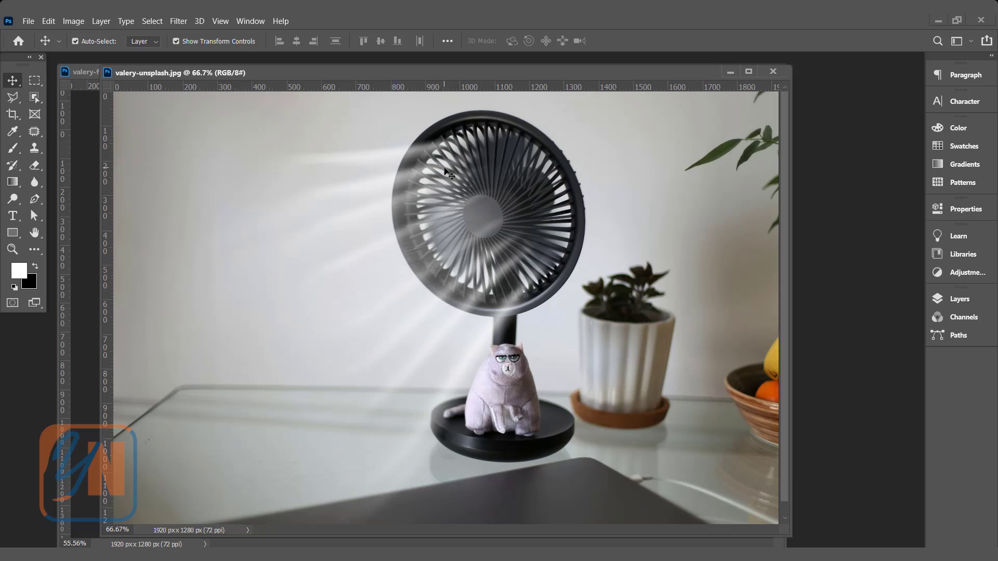
mouse_move(413, 349)
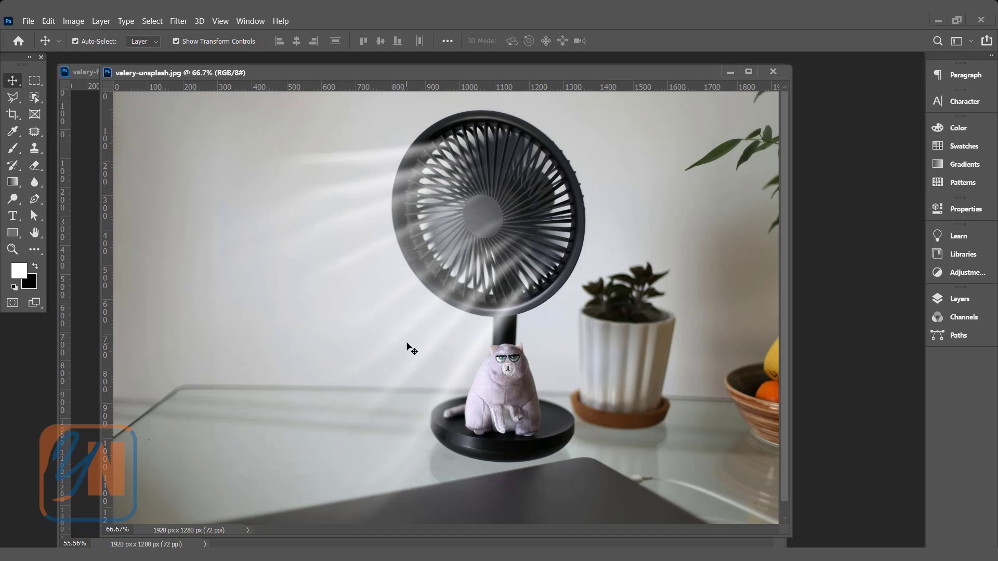
mouse_move(417, 345)
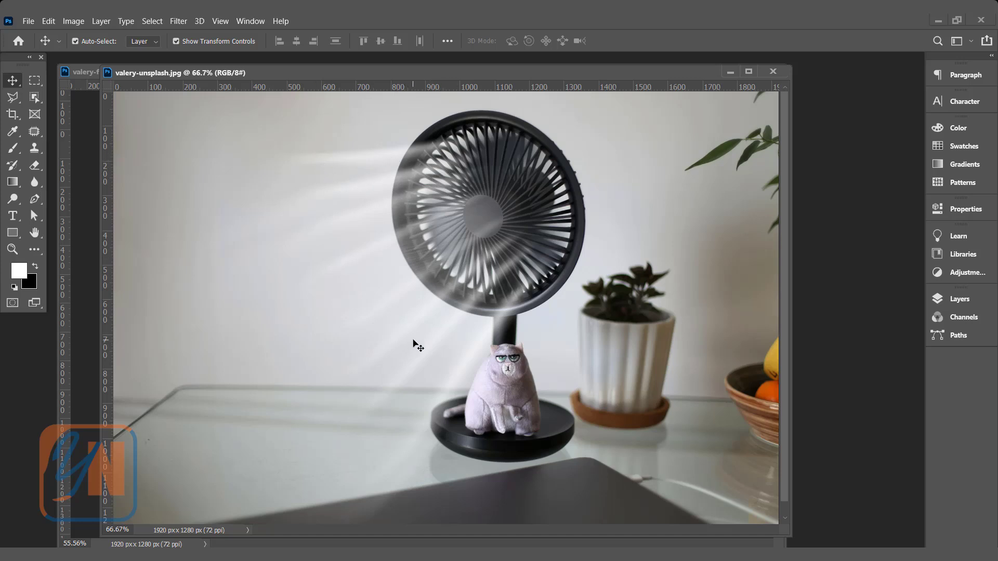
mouse_move(90, 180)
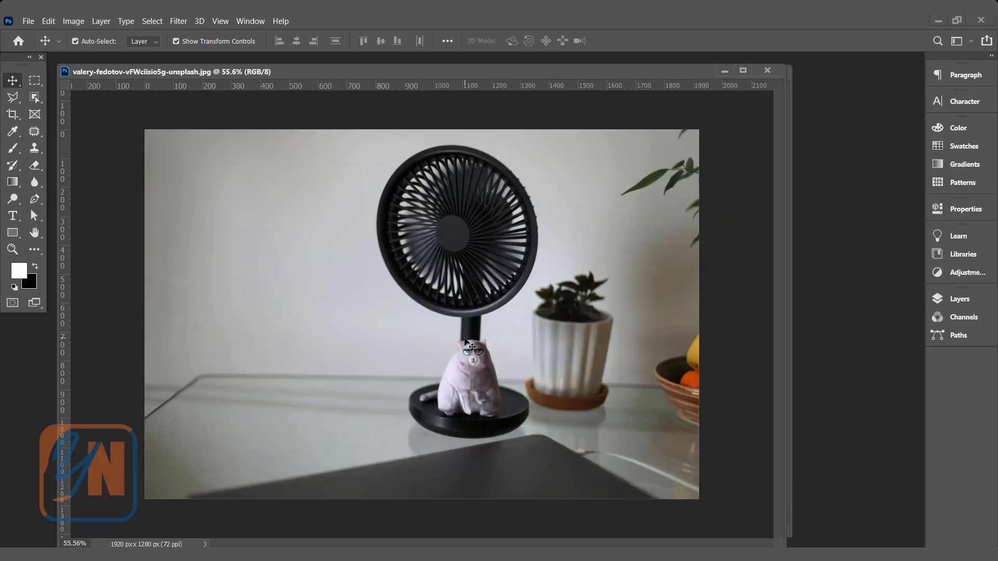
mouse_move(437, 258)
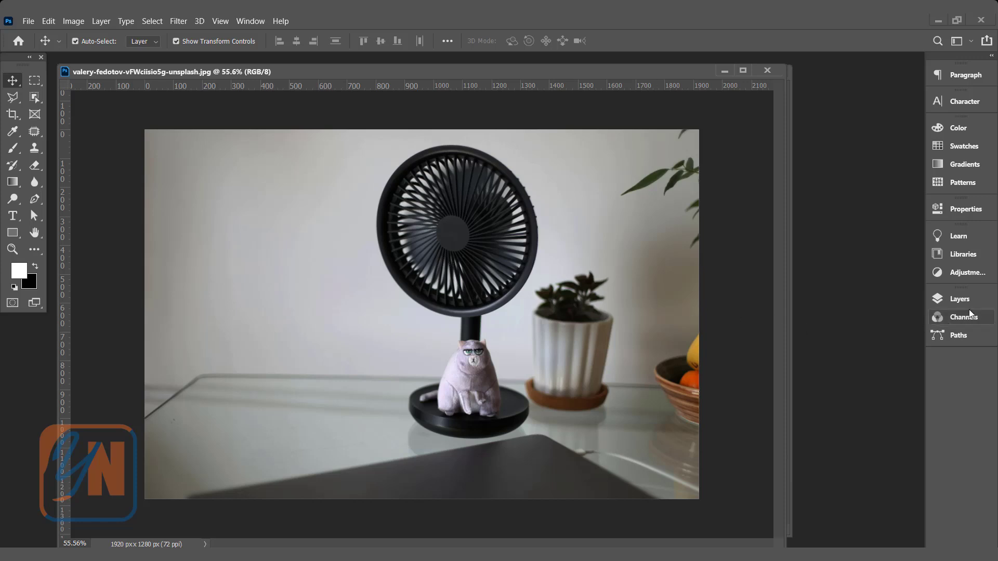
- Create a new empty layer above the background in the Layers panel
click(959, 299)
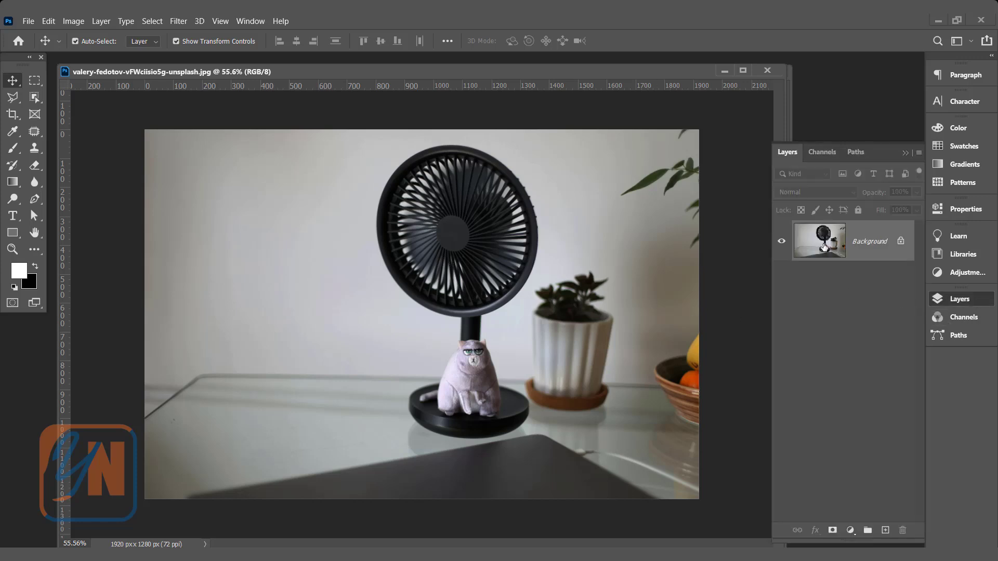
mouse_move(820, 240)
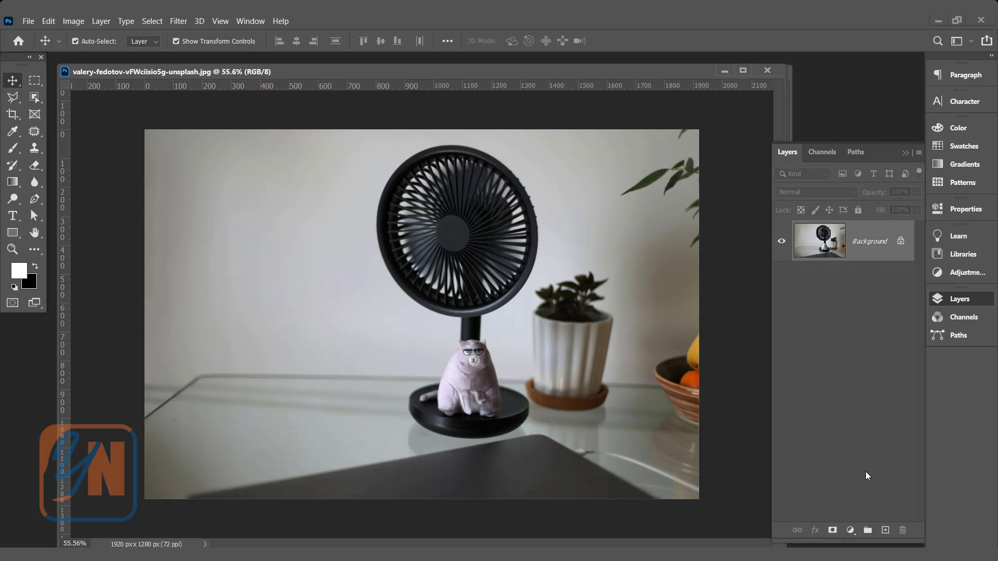
click(885, 530)
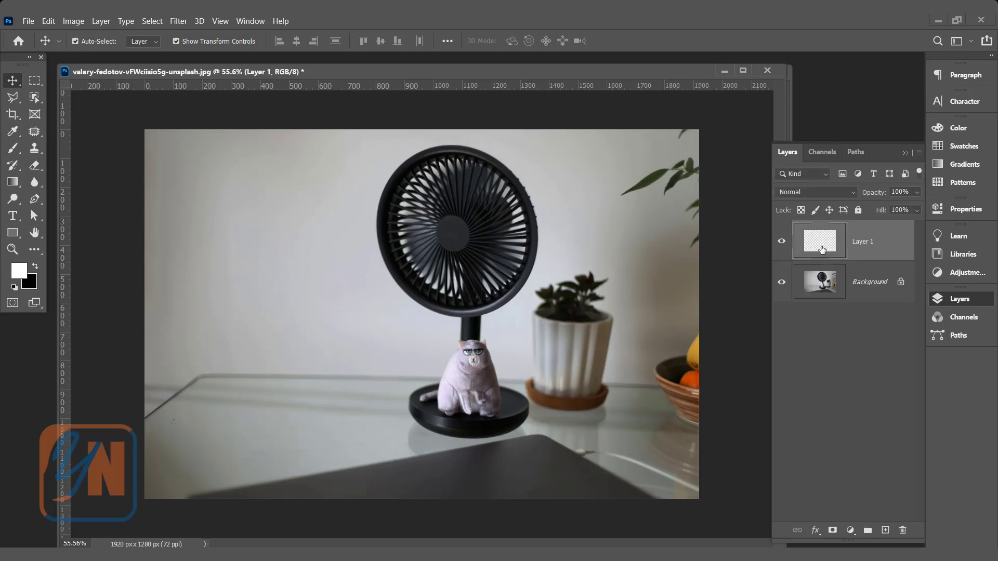
mouse_move(861, 246)
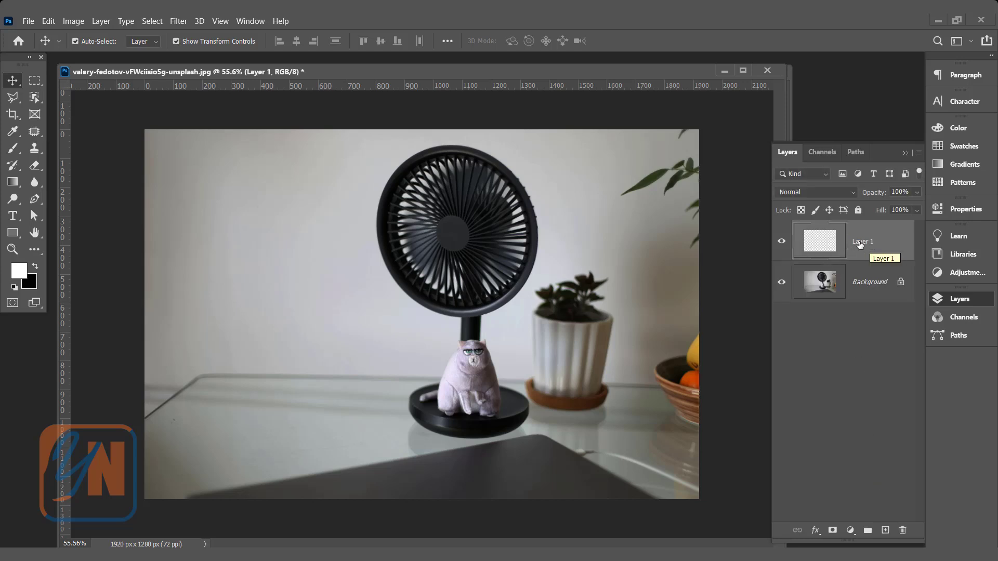
mouse_move(457, 195)
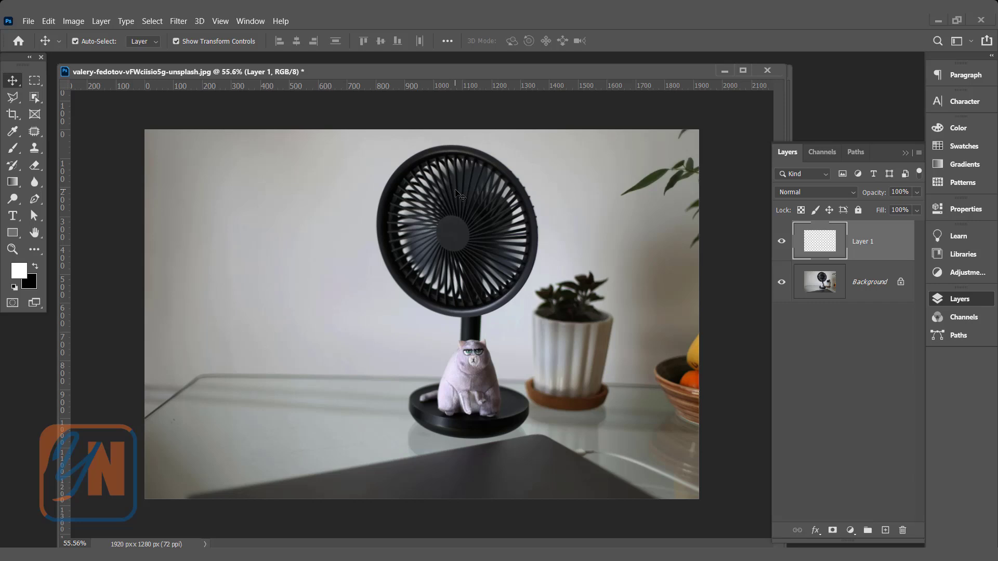
mouse_move(12, 148)
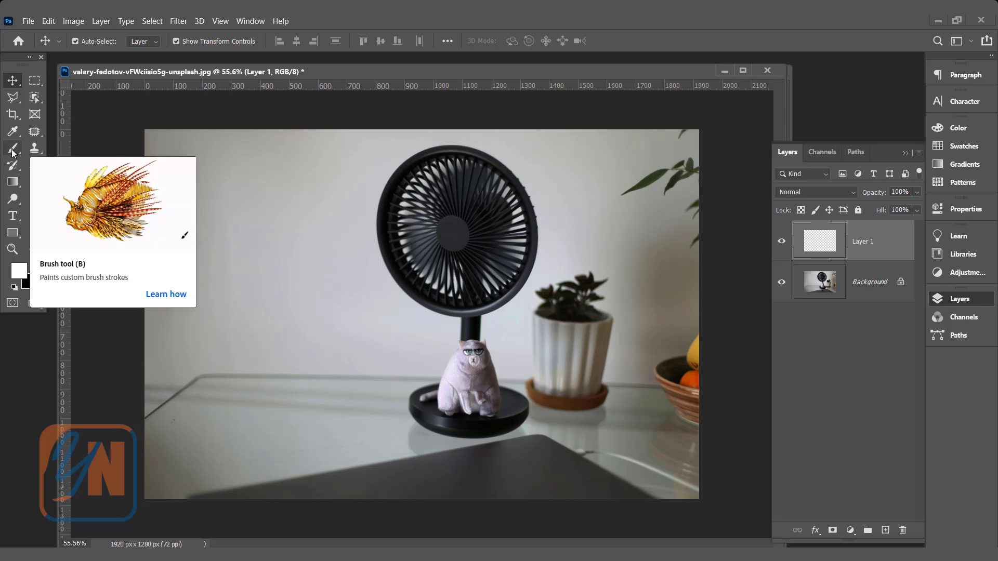
- Select the Brush tool with a smaller white tip at 100% opacity
click(12, 149)
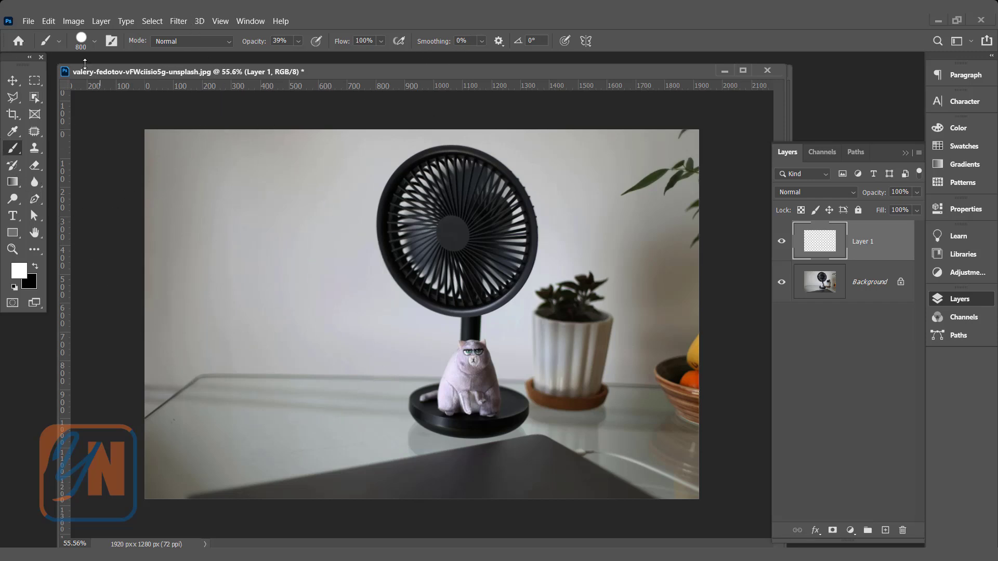
click(97, 41)
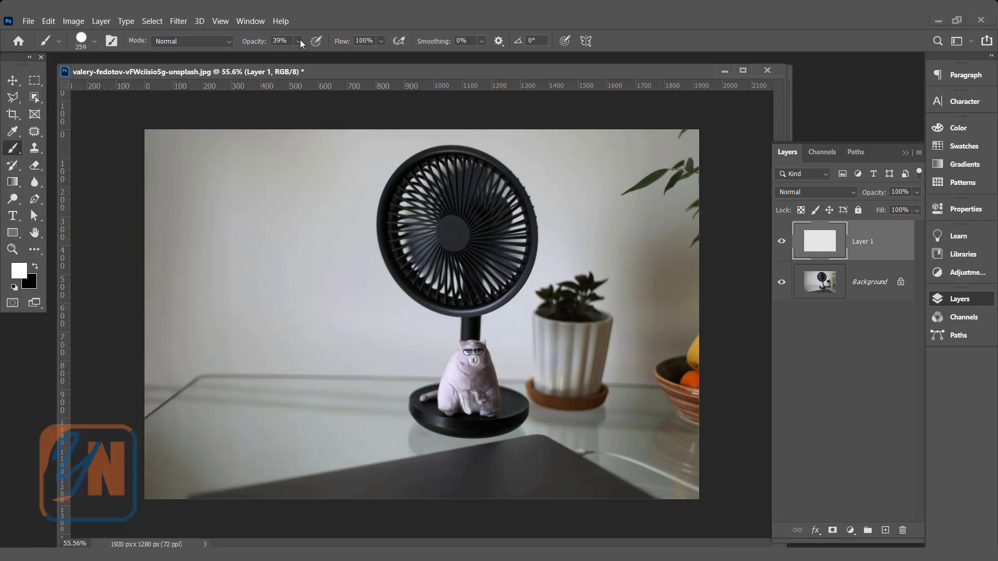
drag(283, 56, 342, 56)
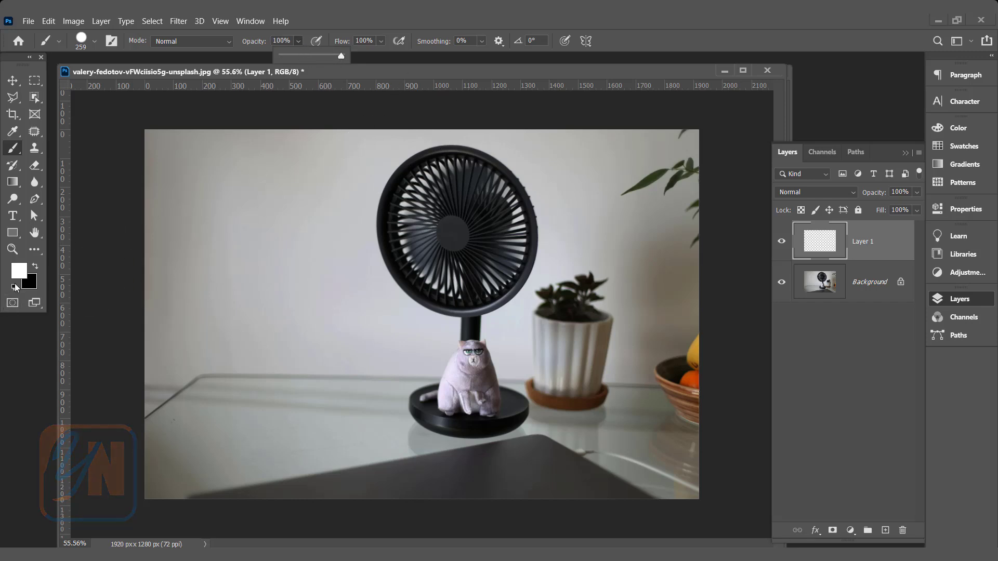
mouse_move(432, 285)
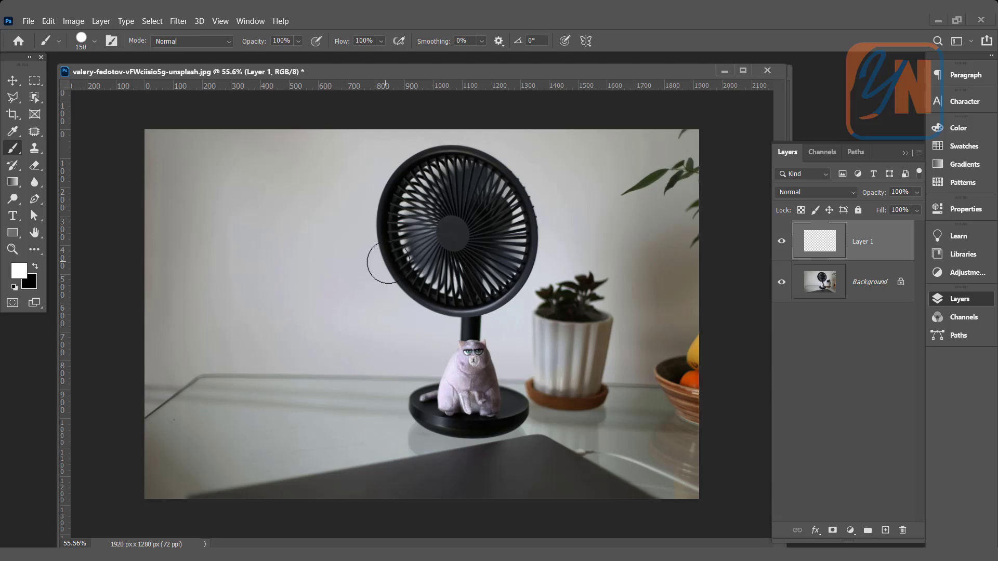
- Paint a thick white ring around the fan head on the new layer
drag(382, 264, 522, 287)
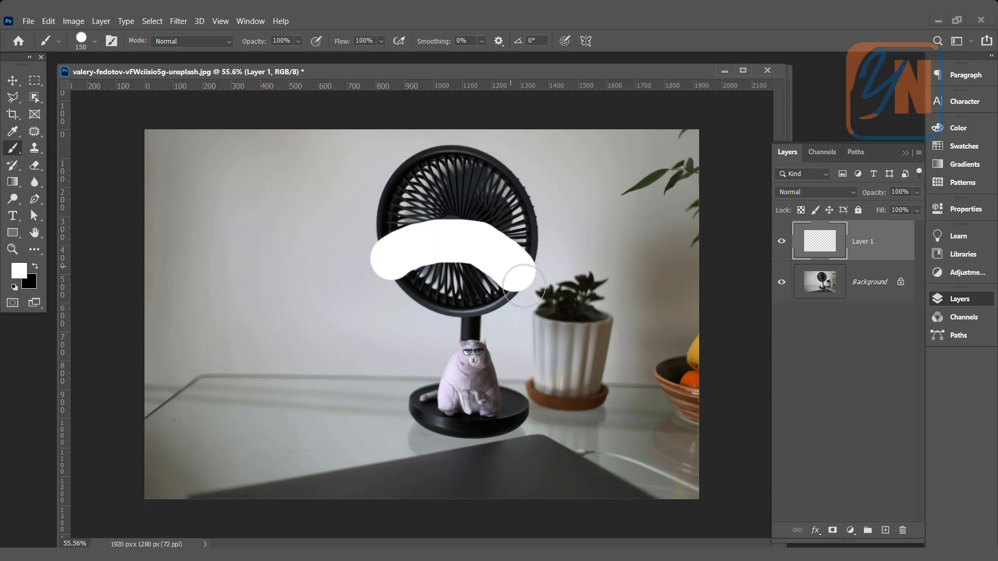
drag(522, 287, 372, 267)
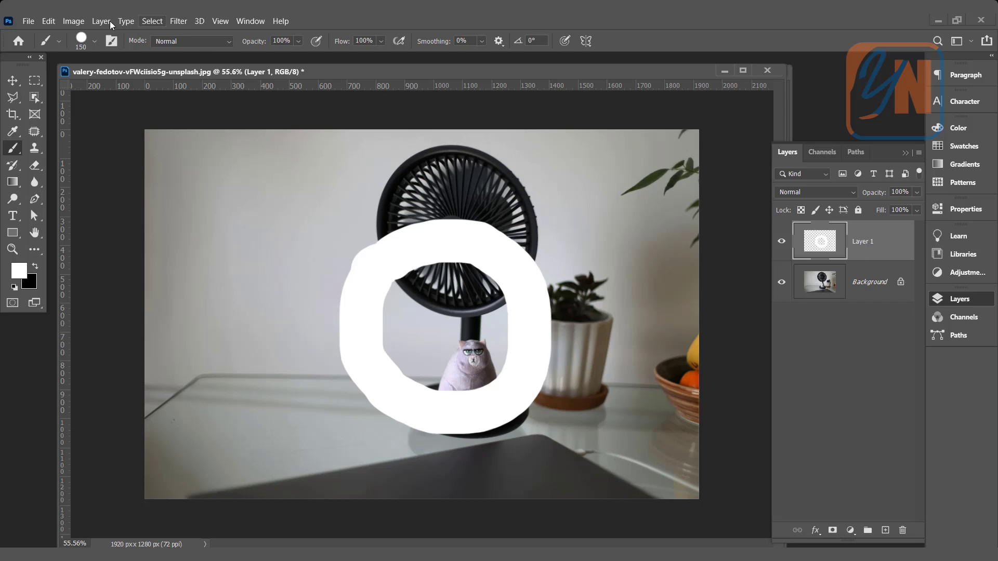
- Switch to the Move tool and set Filter > Distort > Twirl to angle 999
click(12, 80)
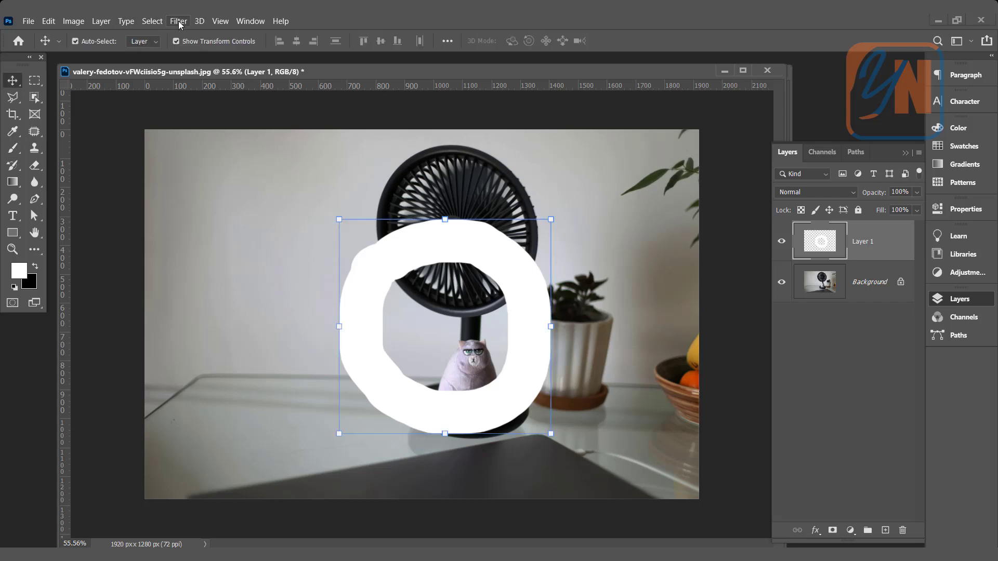
click(178, 21)
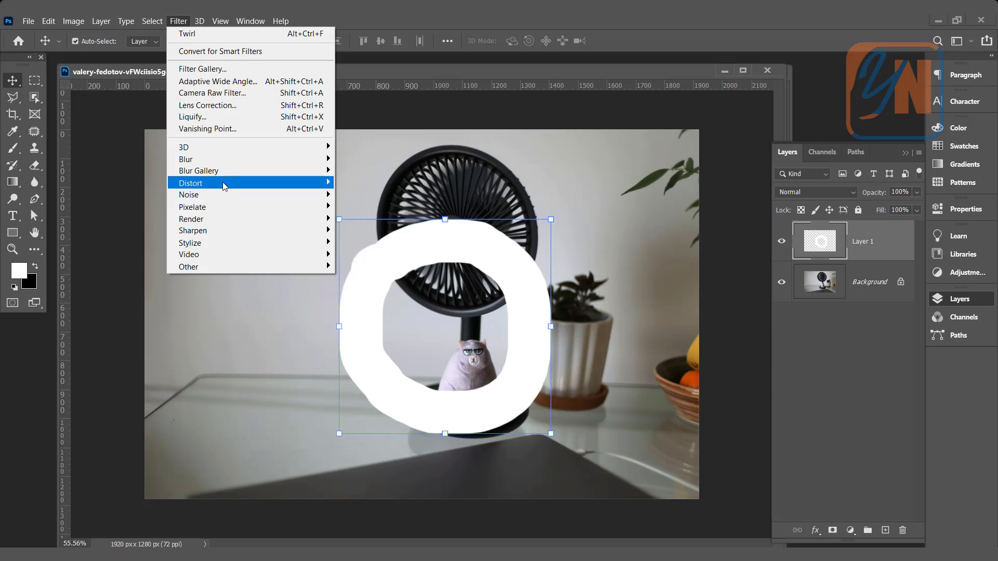
mouse_move(190, 183)
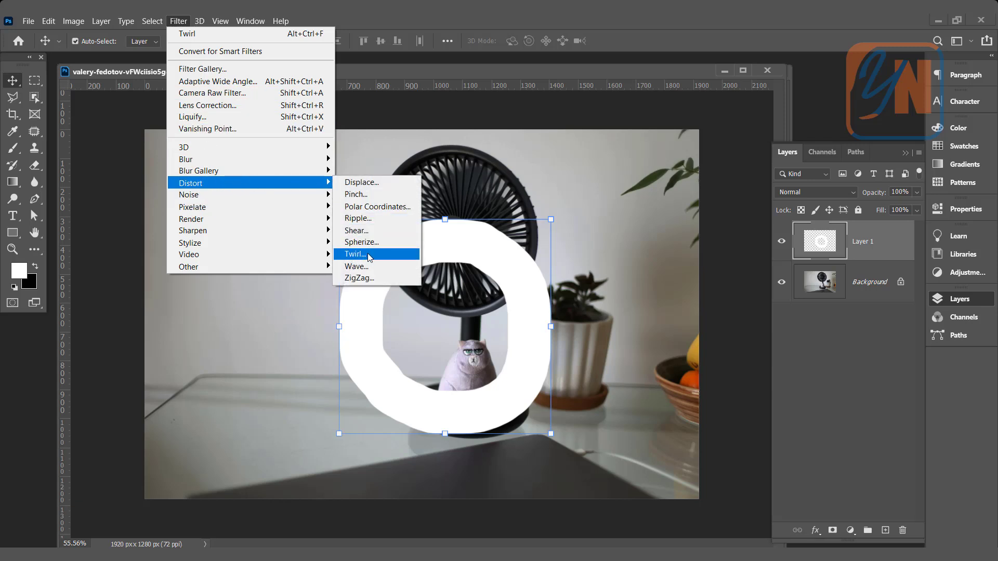
click(360, 254)
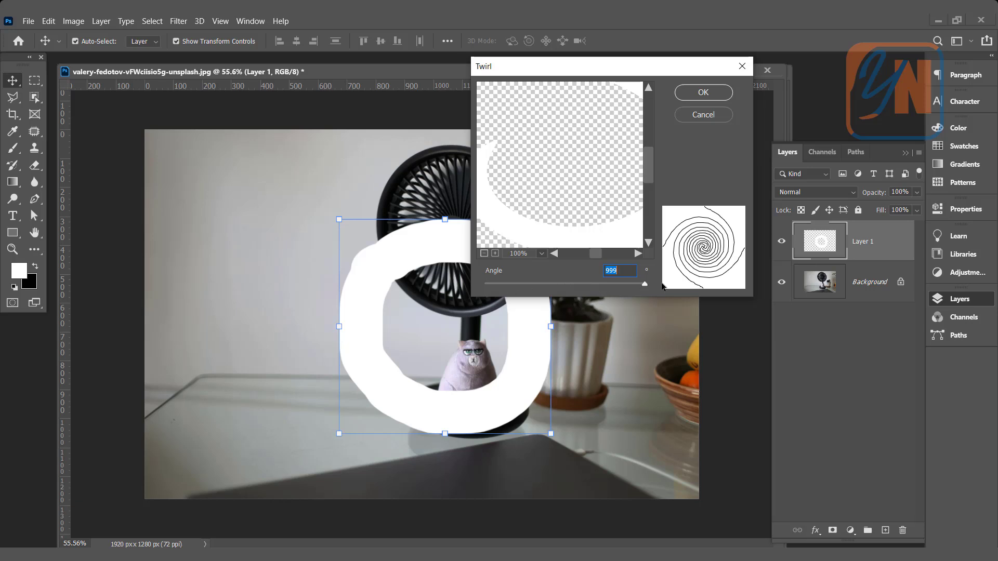
mouse_move(644, 287)
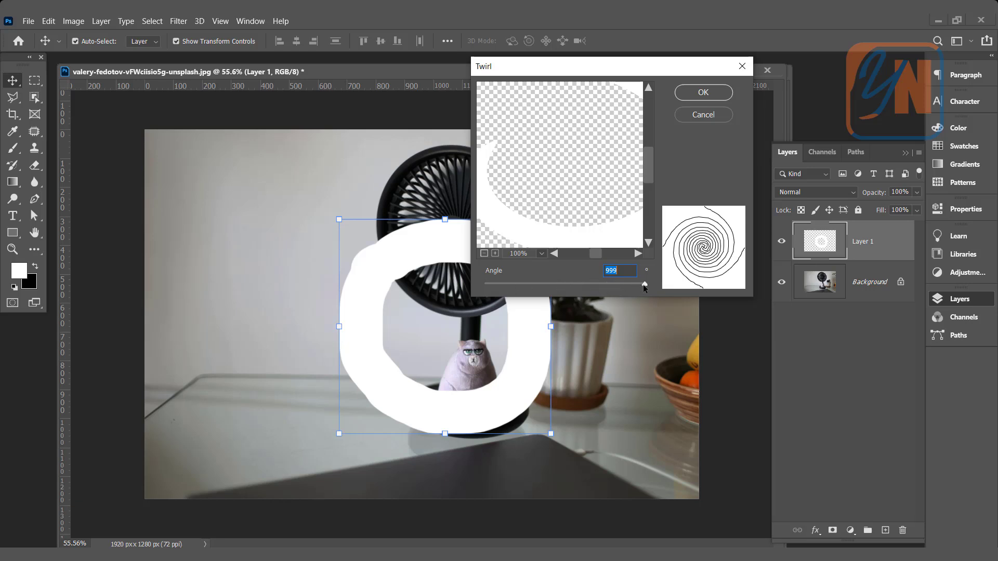
drag(642, 282, 494, 283)
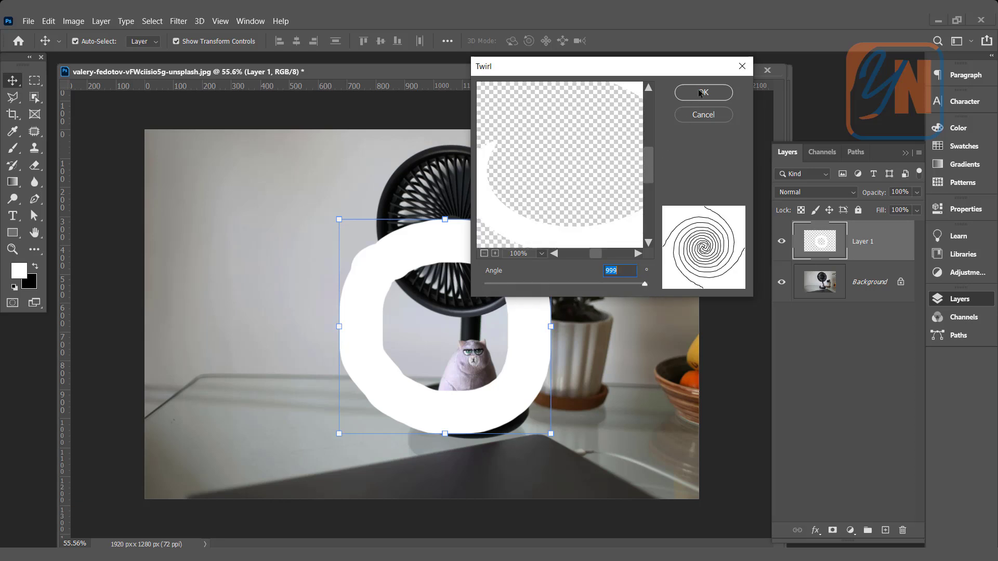
- Apply the twirl, then scale the white spiral down over the fan grill and commit
click(703, 92)
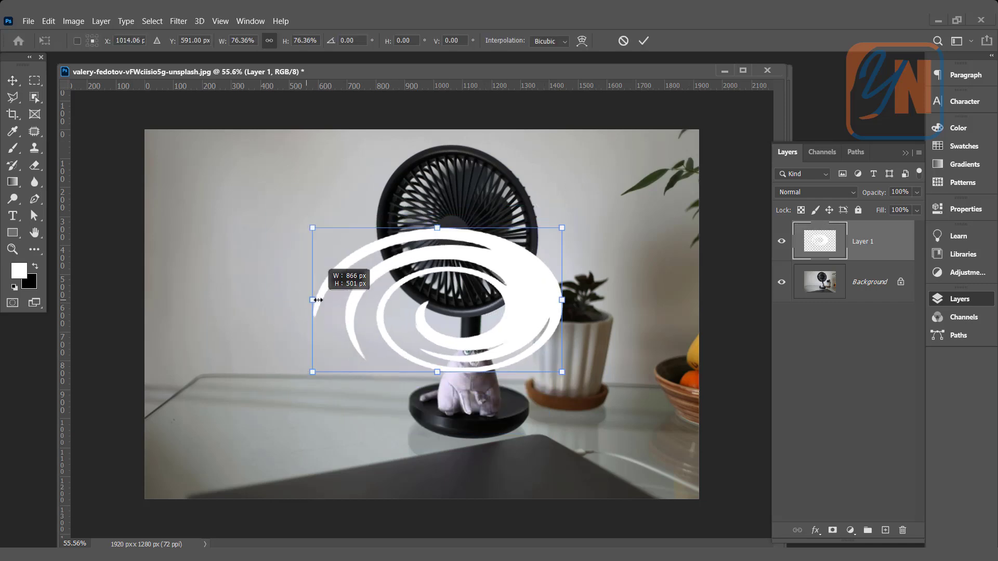
drag(562, 372, 563, 393)
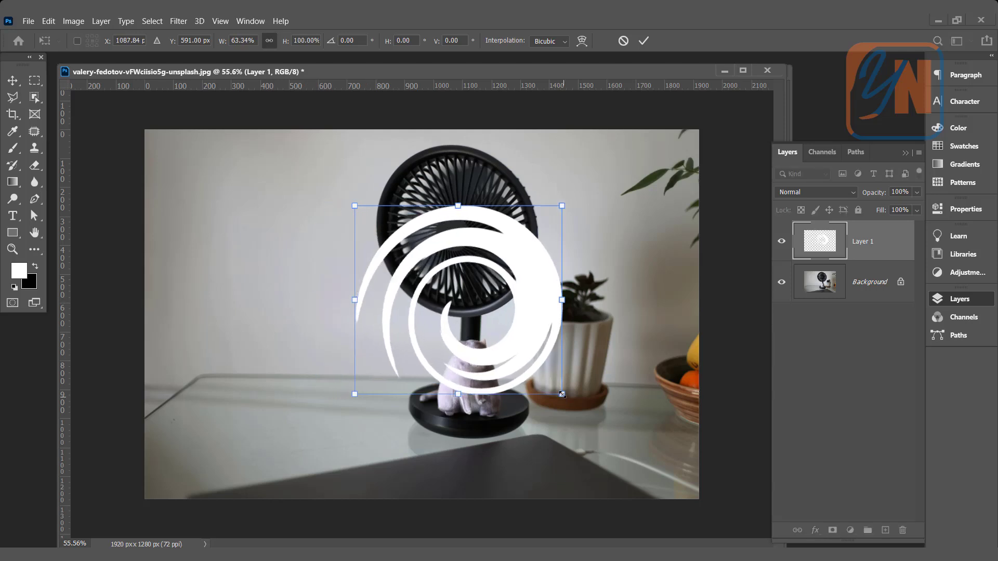
drag(561, 393, 495, 332)
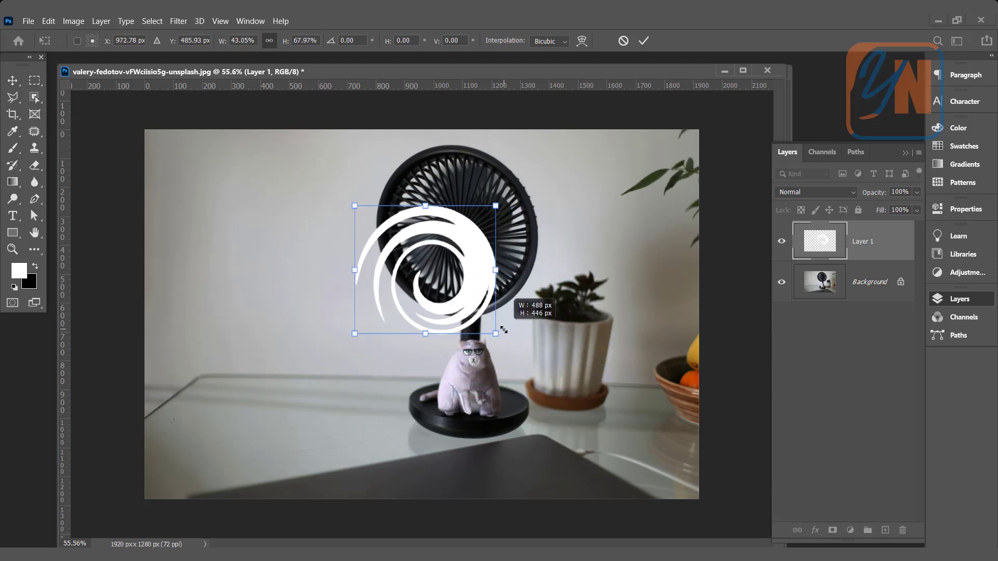
drag(423, 270, 449, 223)
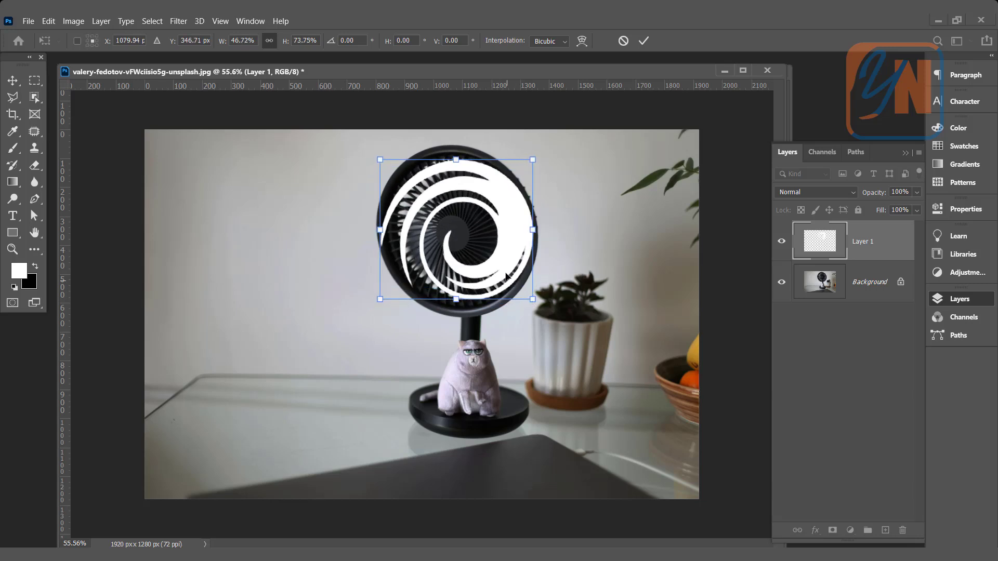
click(643, 40)
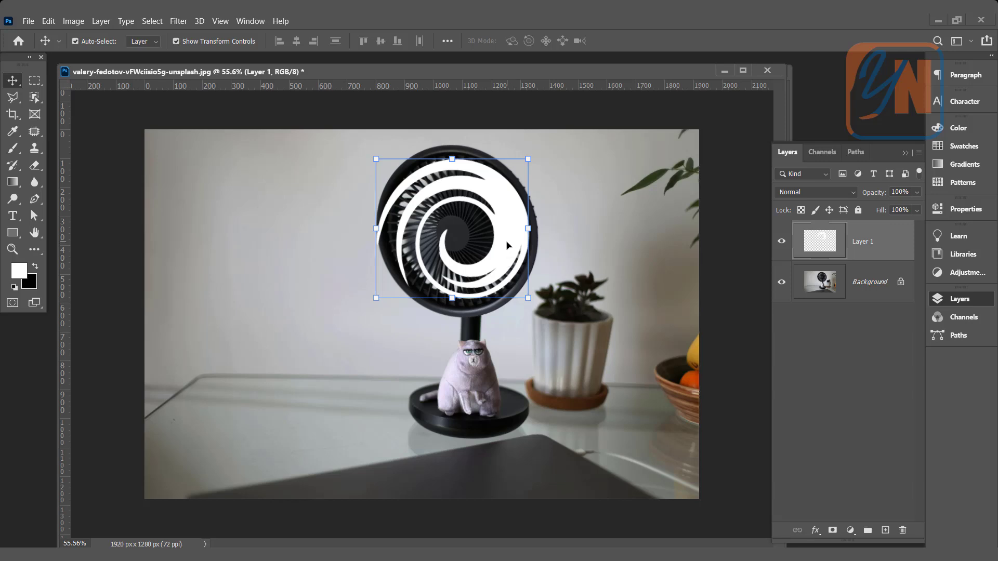
- Set Radial Blur to Zoom at amount 100 with the blur centre shifted in the preview
click(177, 20)
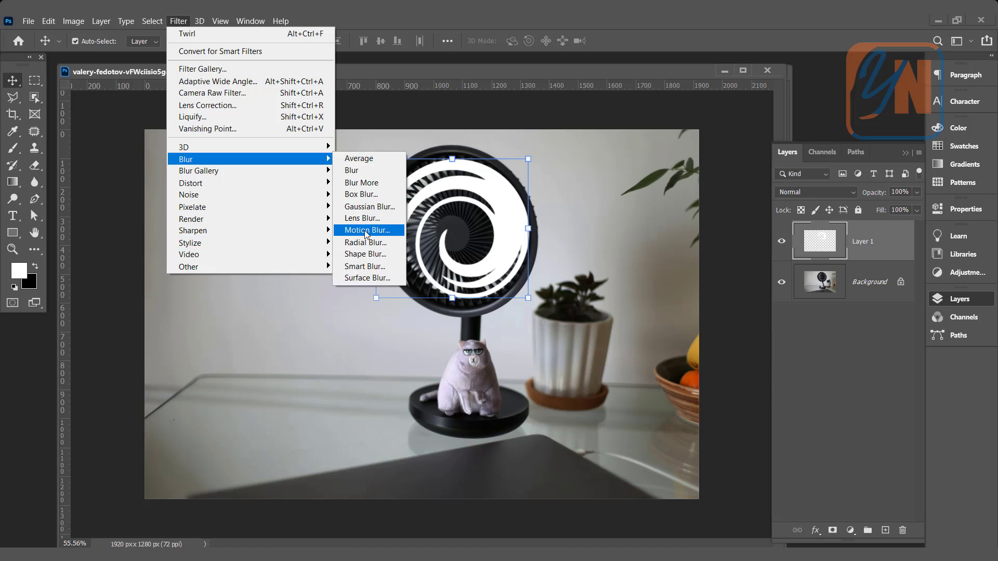
mouse_move(365, 242)
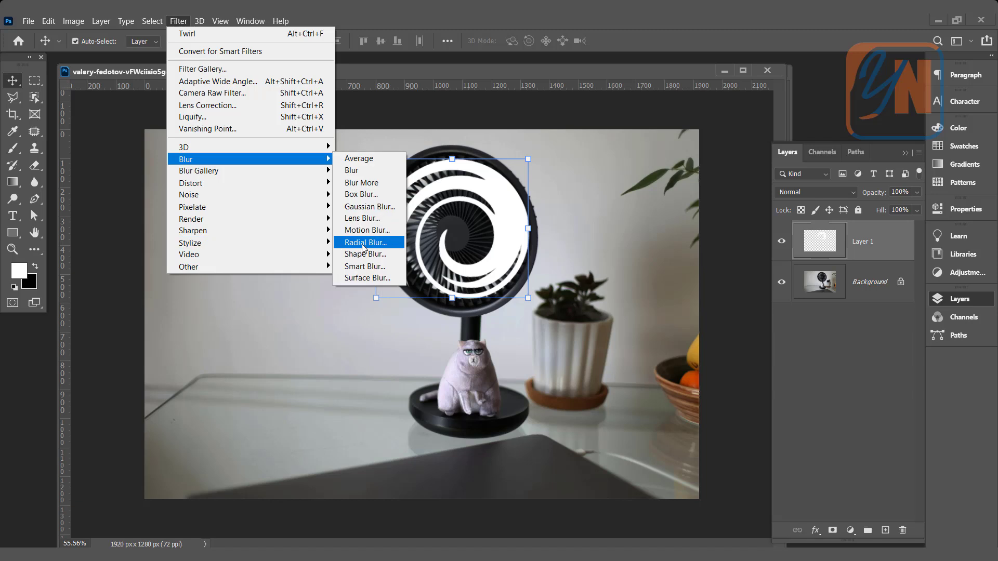
click(364, 242)
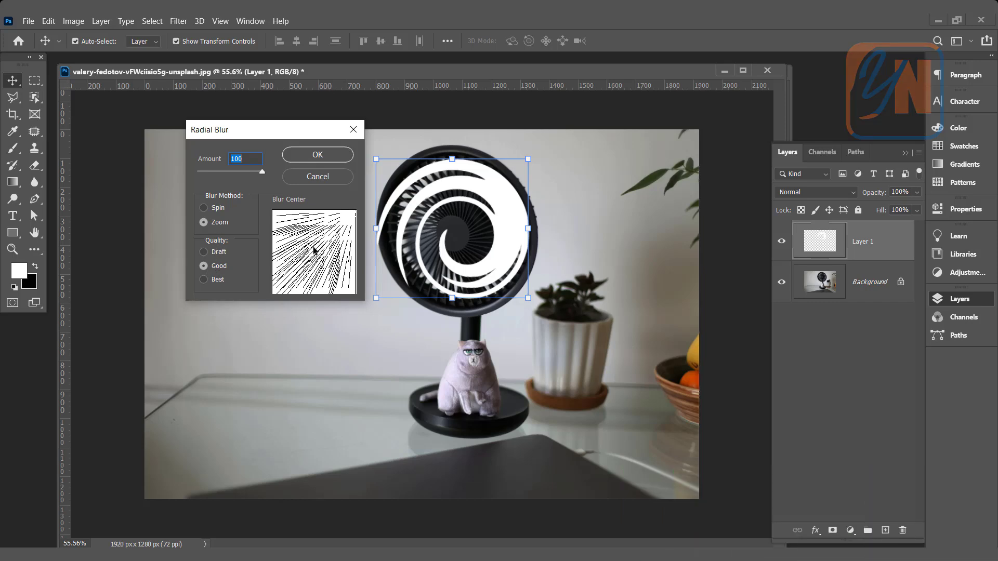
drag(312, 252, 358, 214)
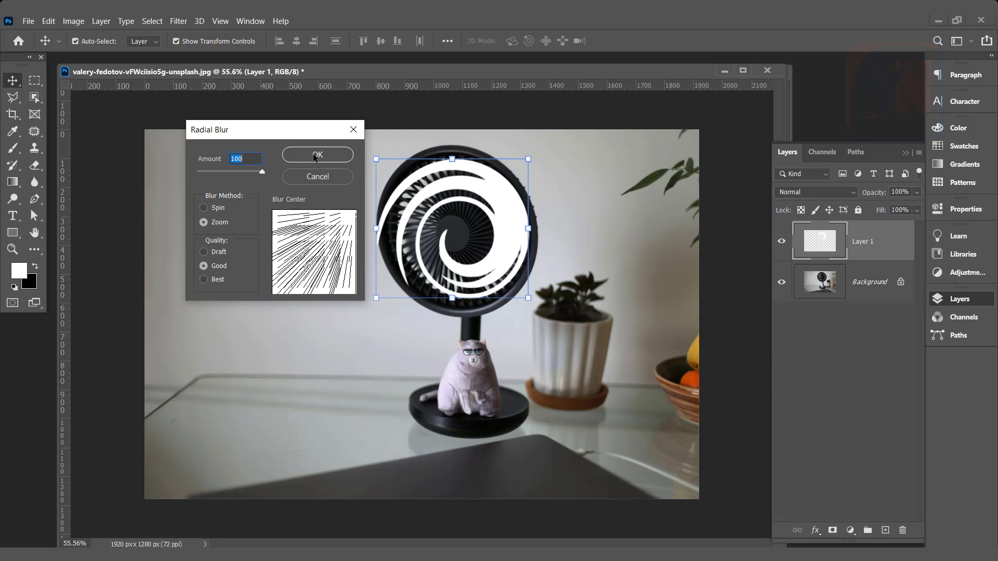
- Apply the radial blur, duplicate the streaks layer and merge it down
click(317, 155)
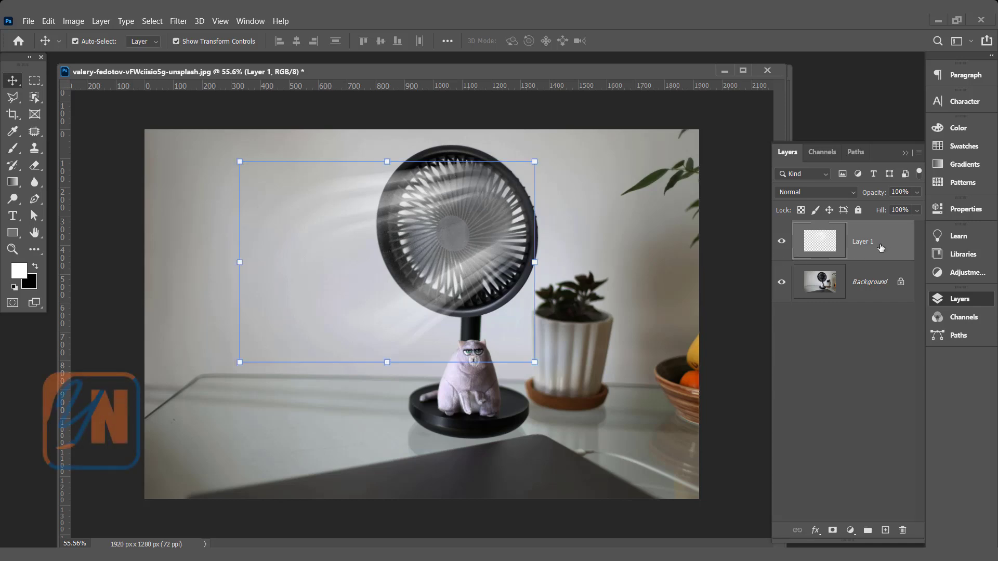
click(886, 530)
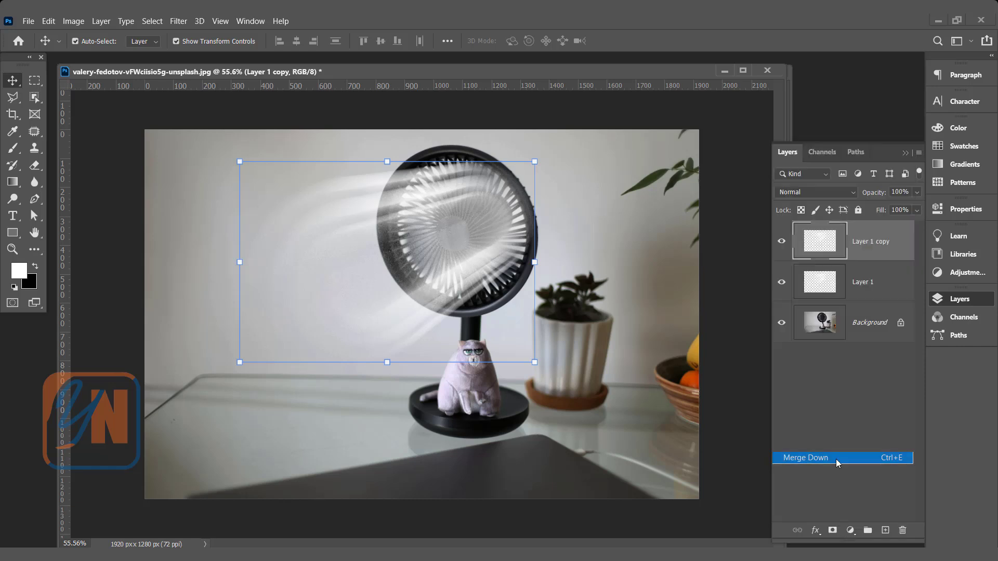
click(804, 458)
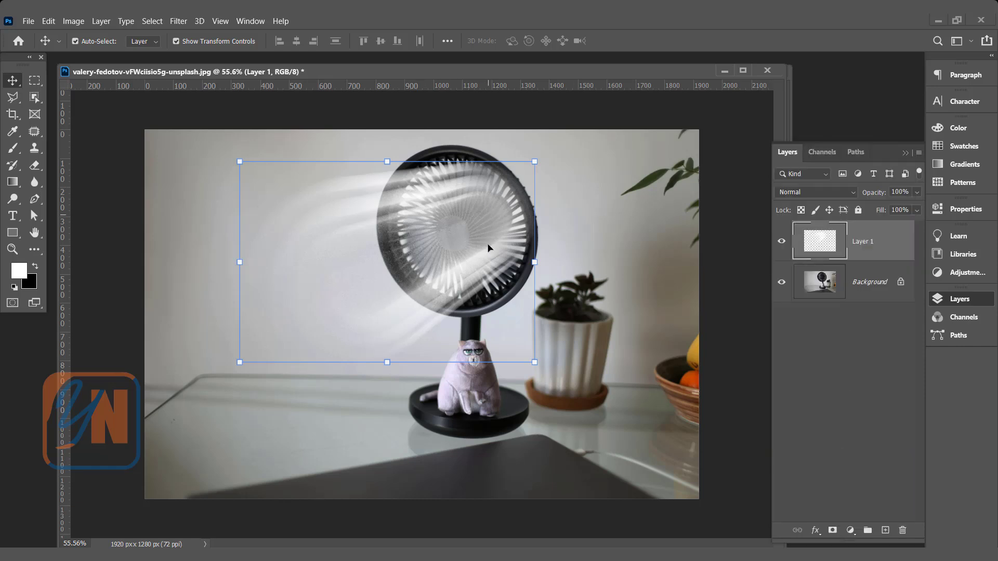
mouse_move(417, 315)
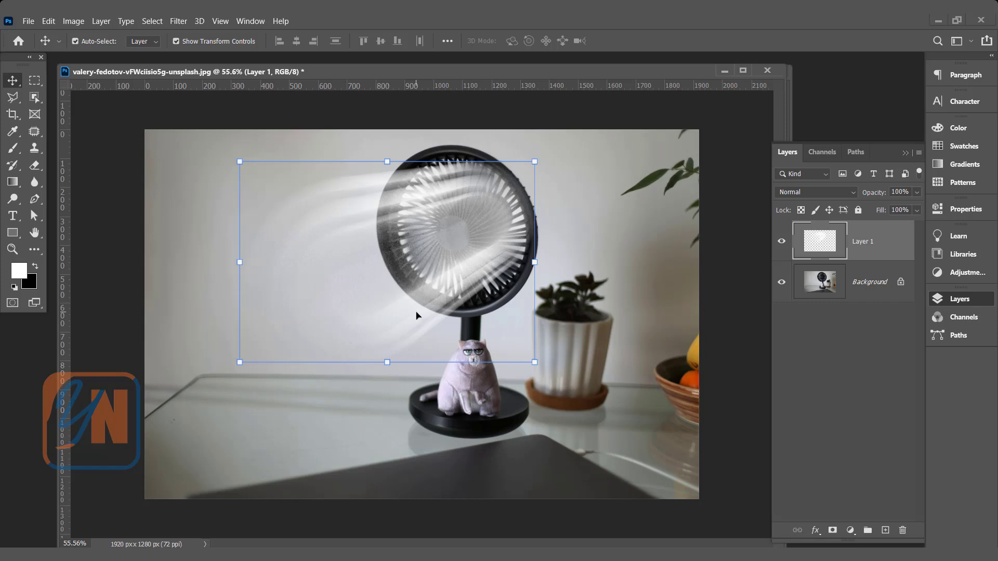
- Reapply Radial Blur from the top of the Filter menu to lengthen the streaks
click(178, 21)
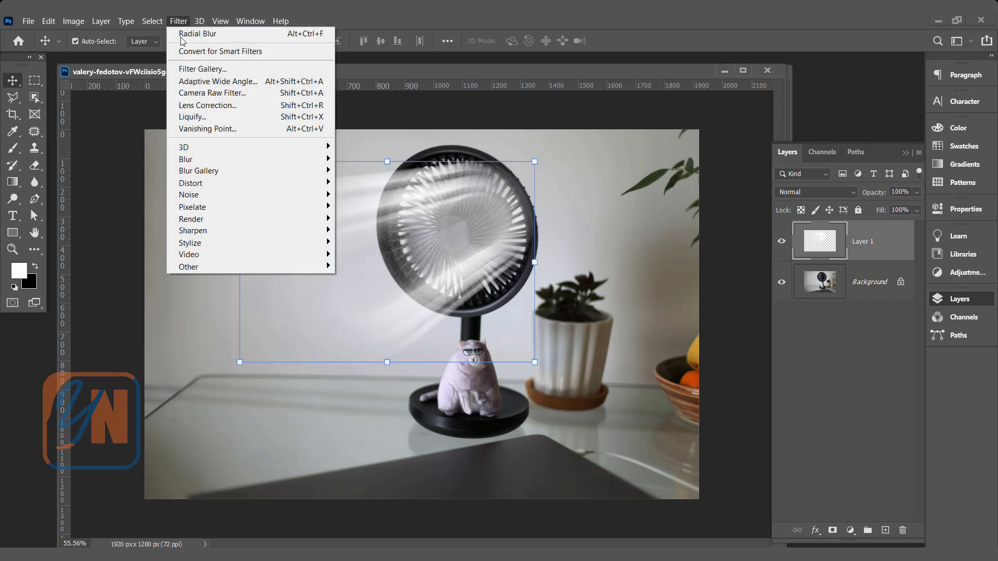
click(198, 33)
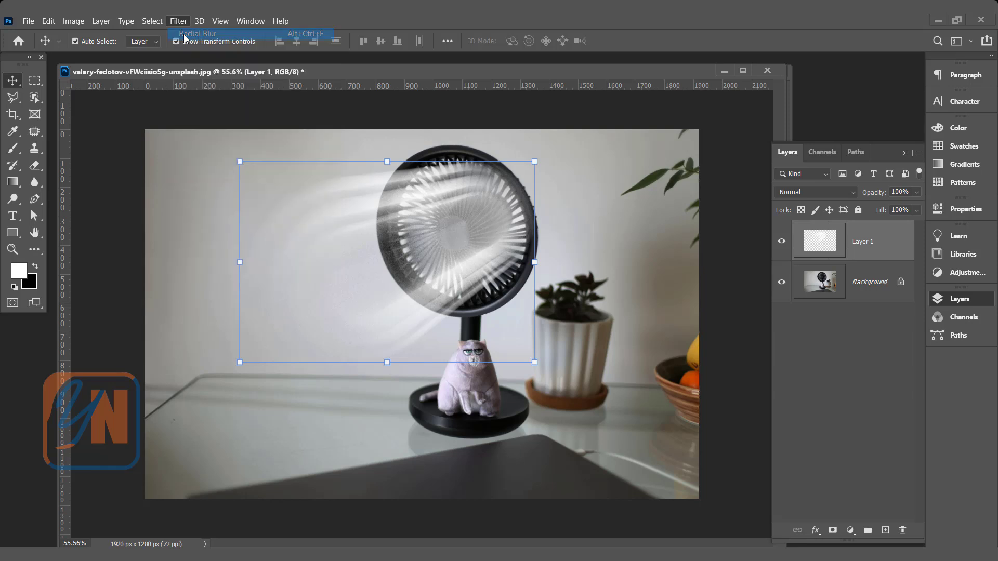
click(197, 33)
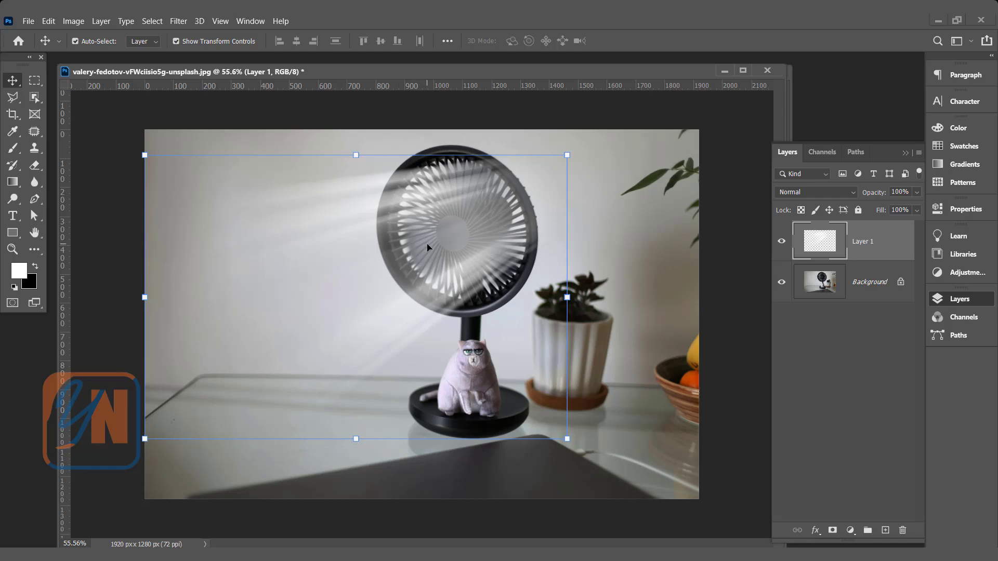
- Use Edit > Transform > Warp to stretch the streaks down past the photo's edge
click(48, 21)
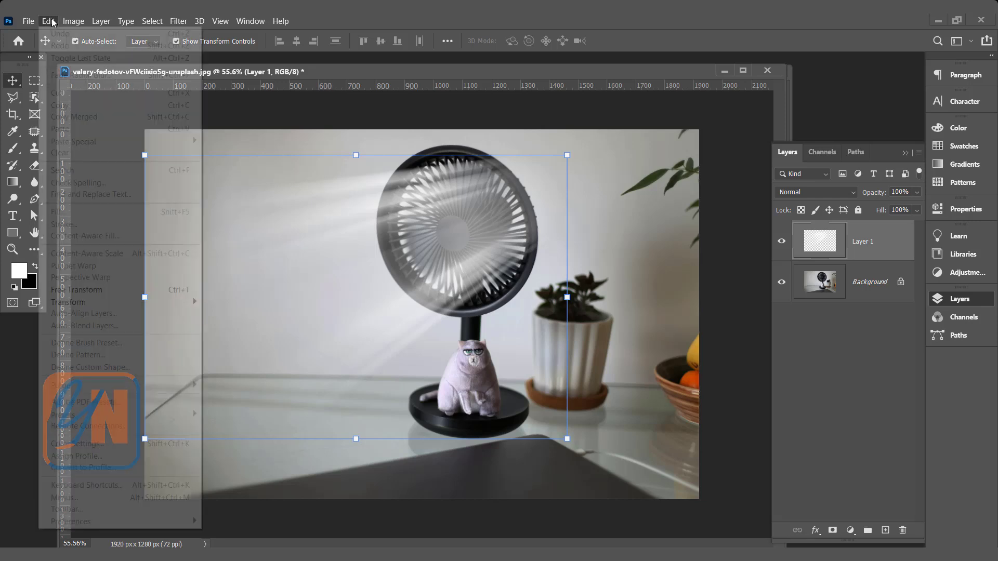
mouse_move(69, 302)
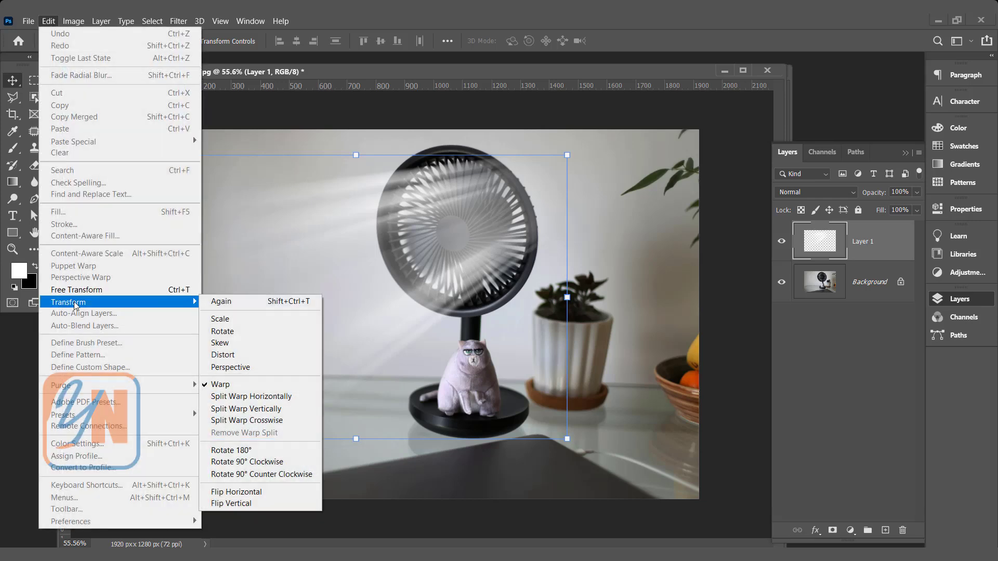
click(219, 385)
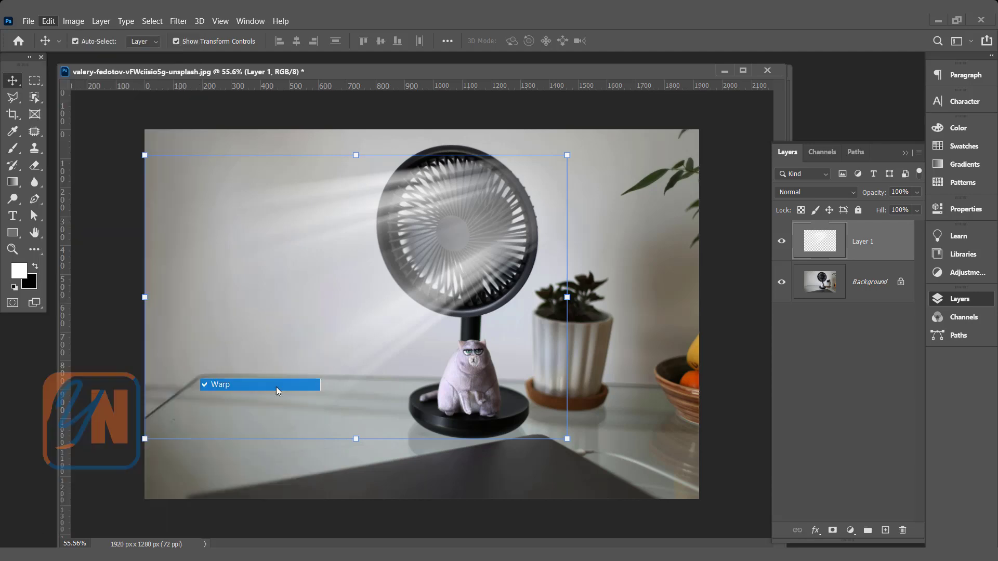
click(220, 384)
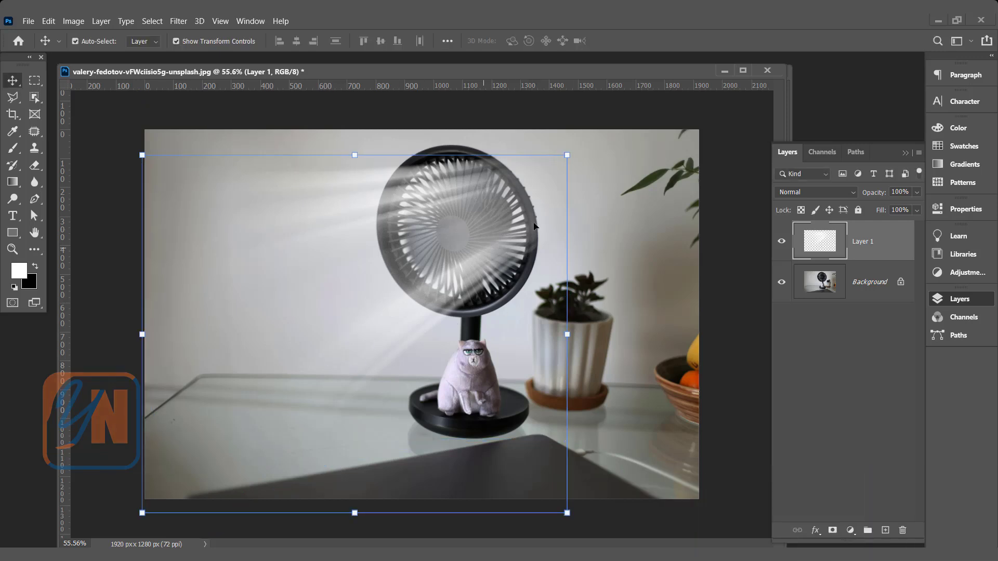
mouse_move(537, 202)
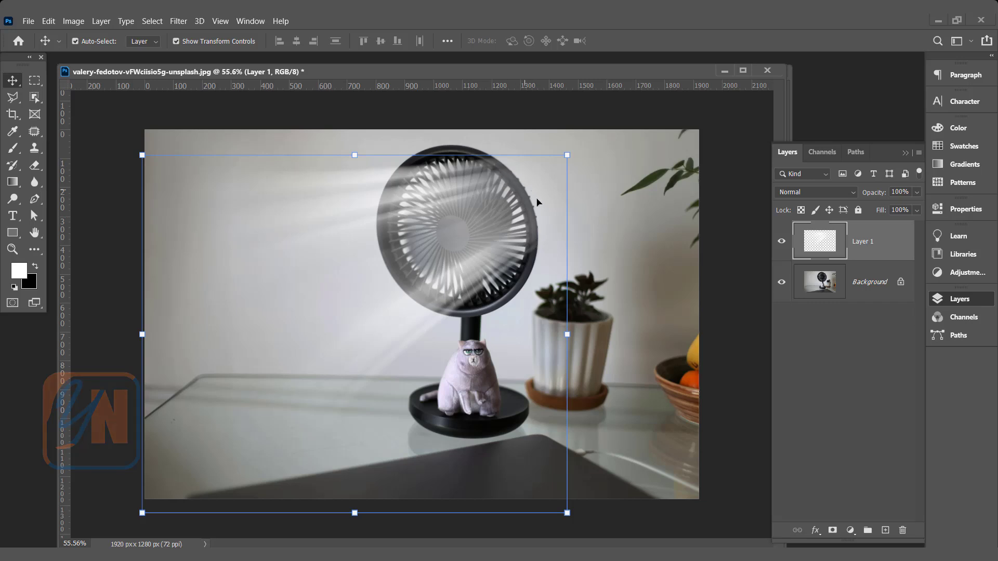
mouse_move(533, 250)
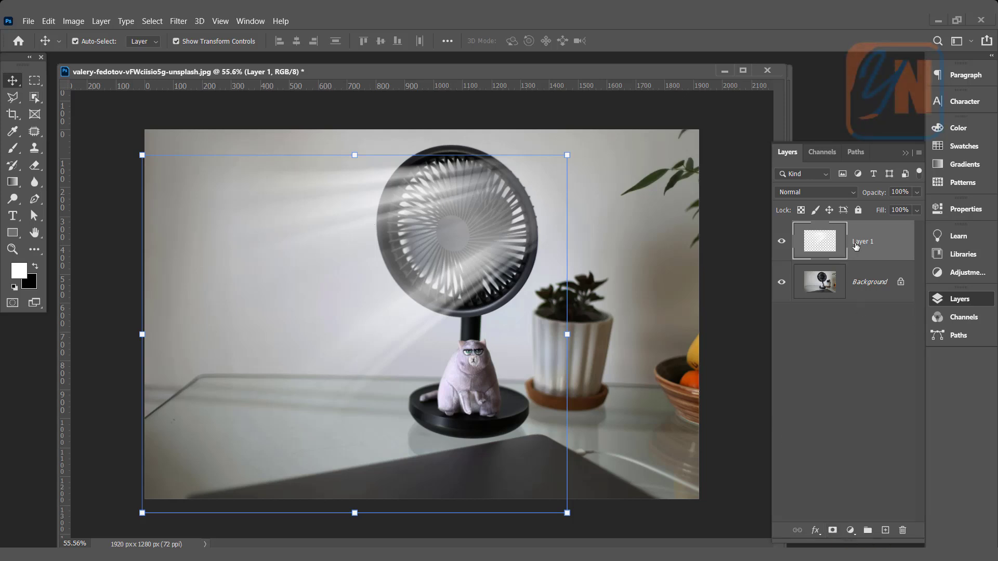
mouse_move(856, 248)
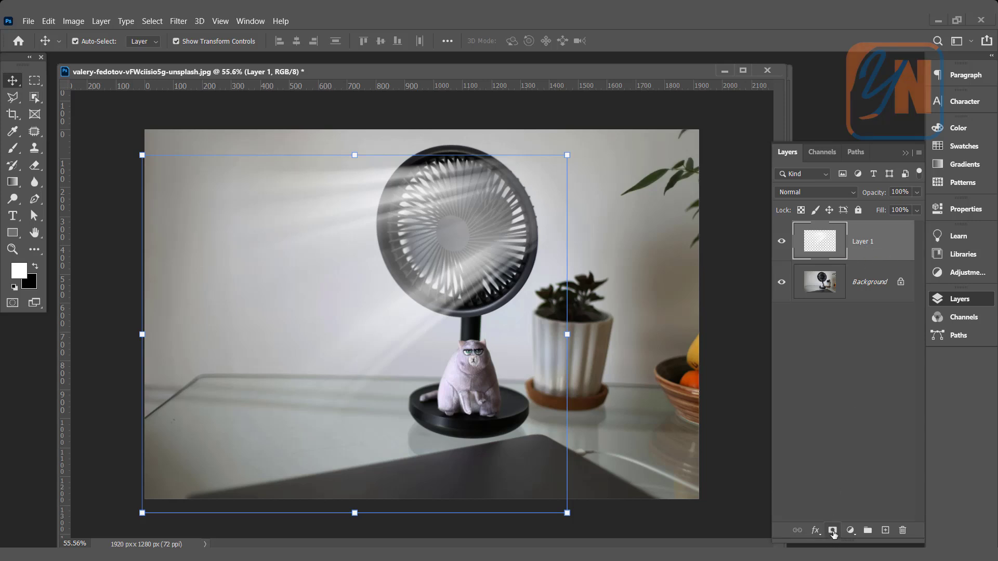
- Add a layer mask to the wind streaks layer
click(832, 530)
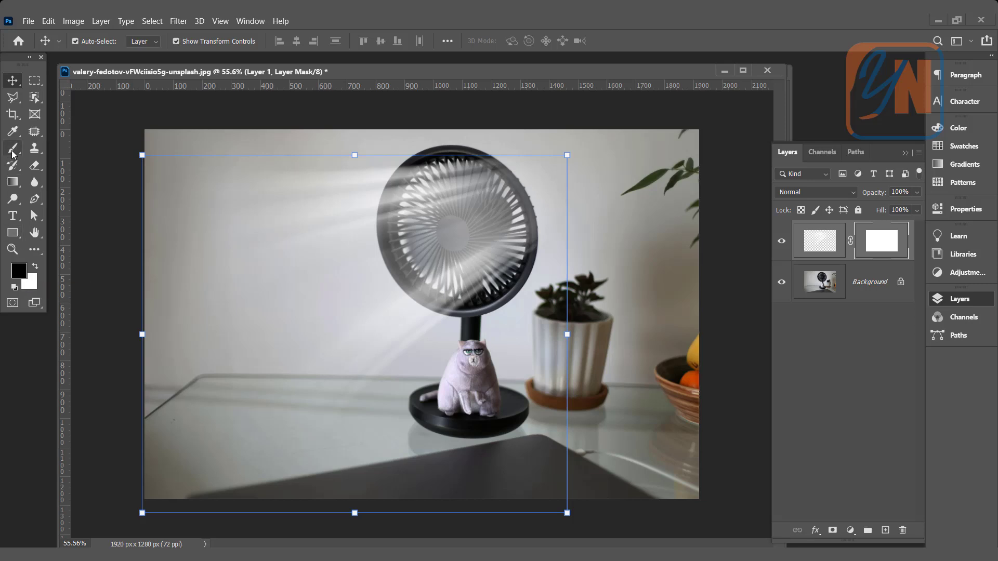
- Paint black with a large soft brush on the mask to hide streaks around the fan
click(13, 147)
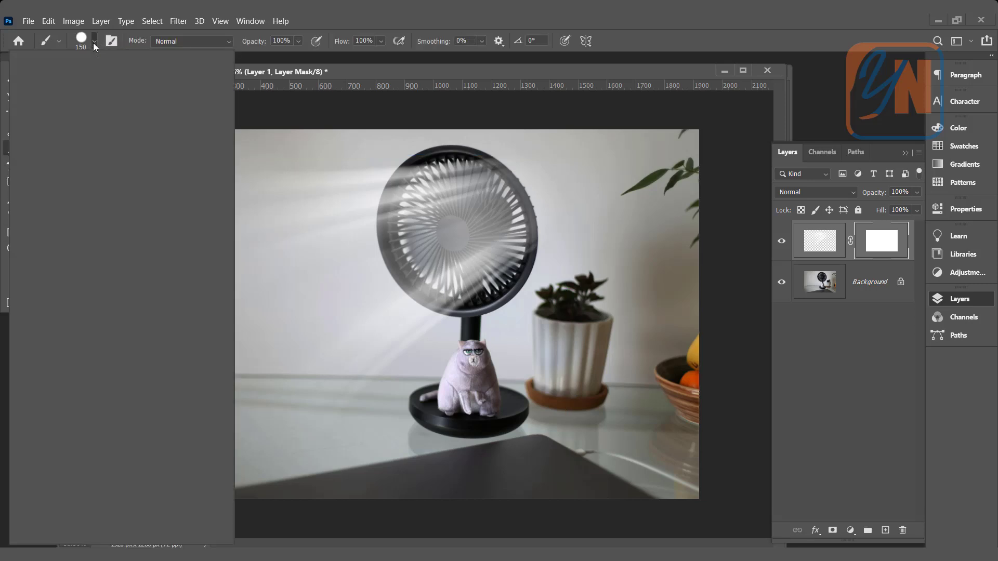
click(92, 42)
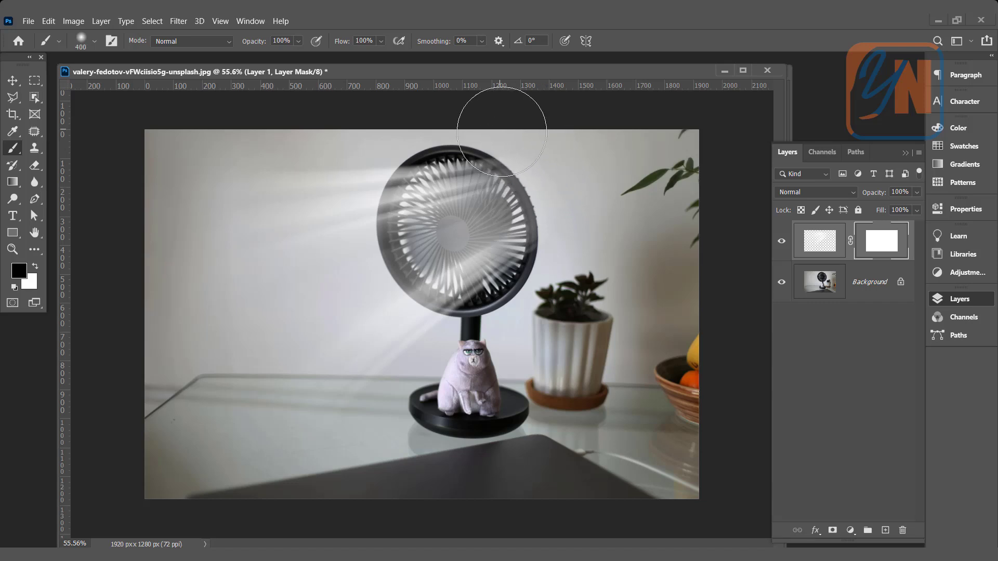
drag(501, 132, 561, 288)
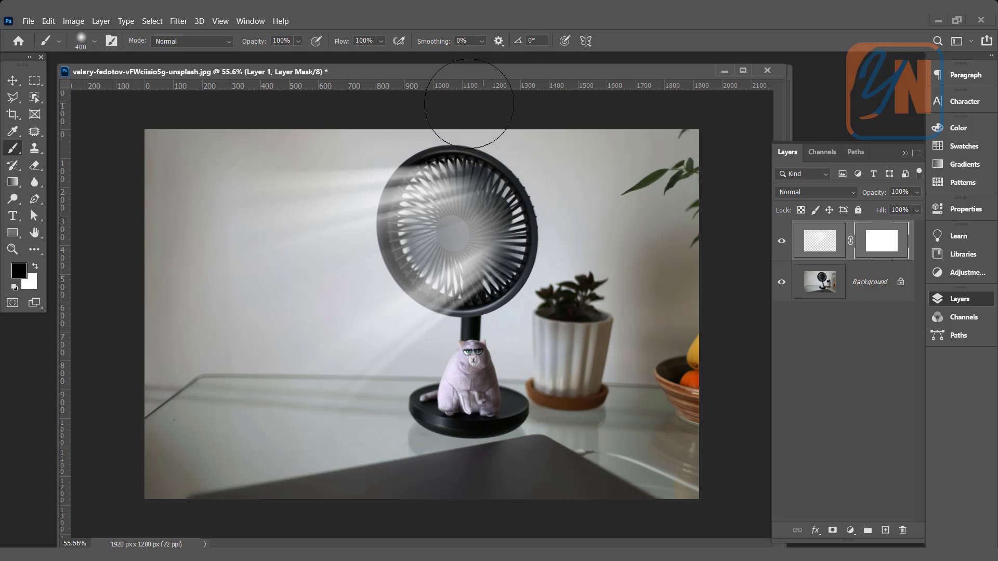
click(146, 335)
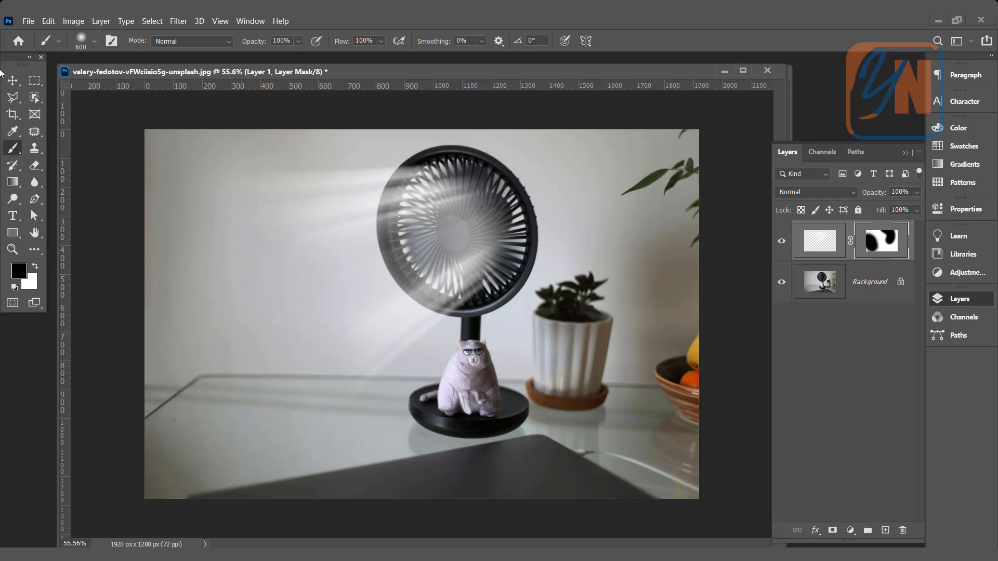
click(13, 80)
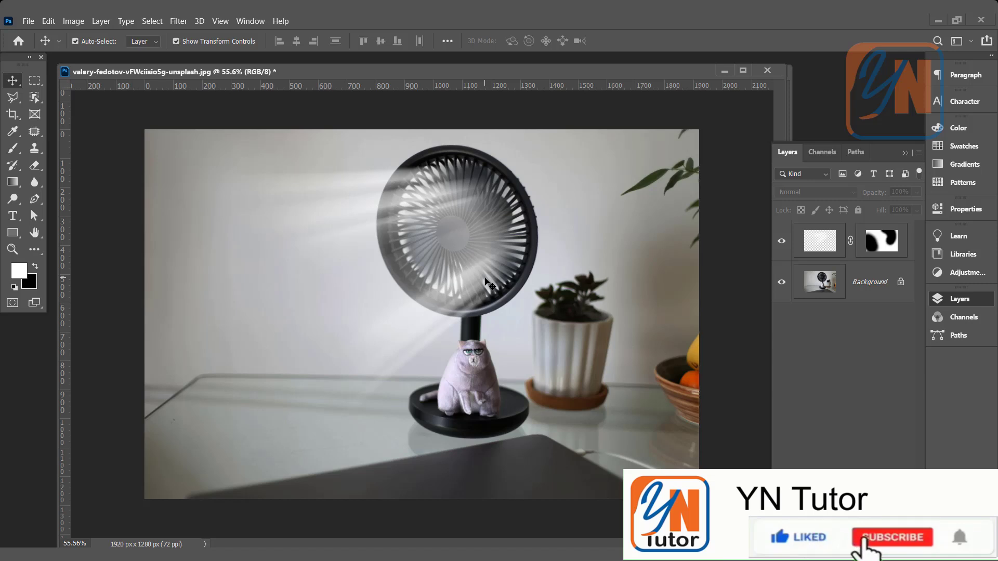
click(891, 537)
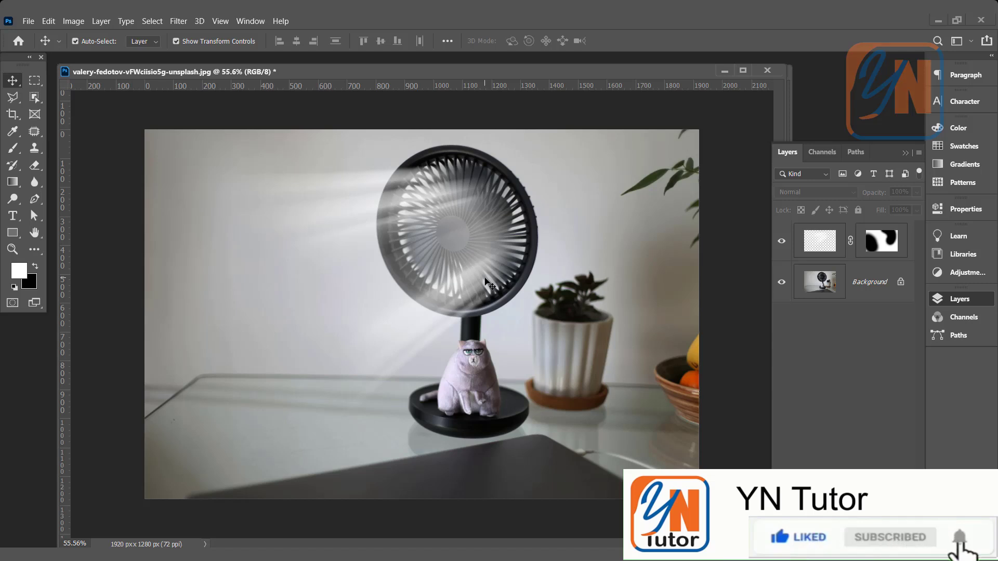